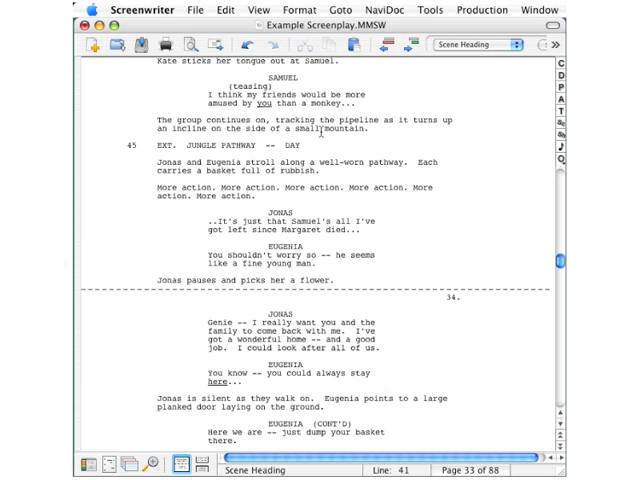
# Choose another Screenwriter document as the element-style source via Format > Load Styles From
pyautogui.click(300, 140)
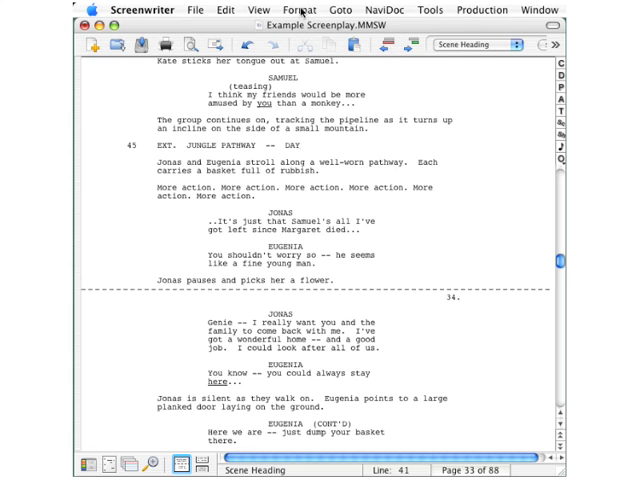
pyautogui.click(300, 10)
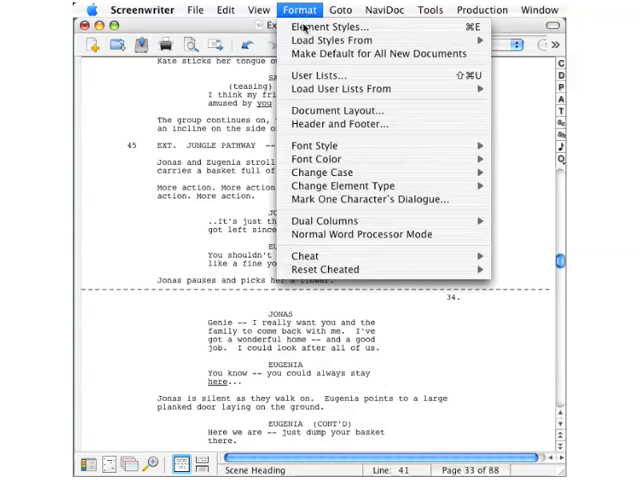
pyautogui.moveTo(336, 40)
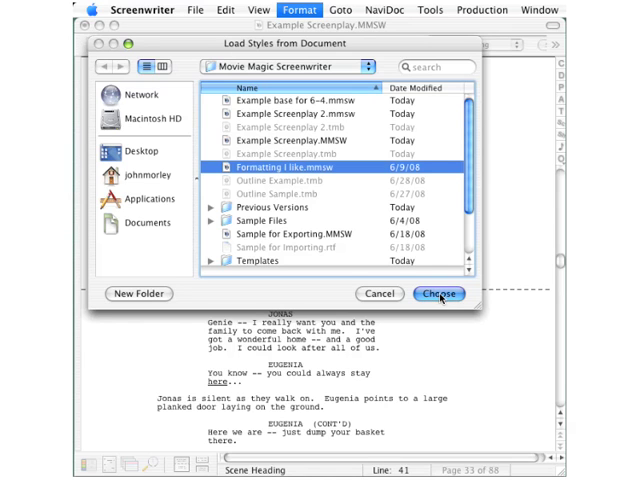
pyautogui.click(438, 292)
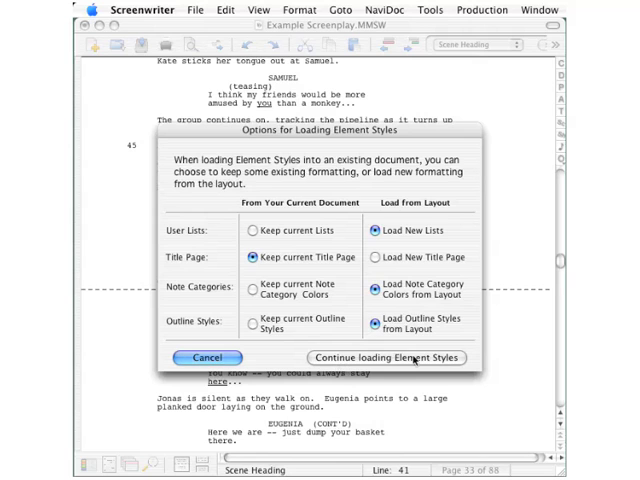
# Keep the default loading options and continue, applying the loaded element styles to the script
pyautogui.click(384, 356)
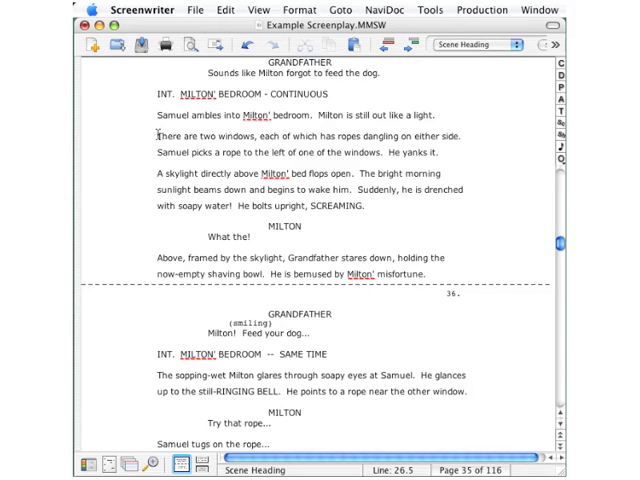
# Select the action lines from 'There are two windows…' through 'He yanks it.'
pyautogui.moveTo(156, 136); pyautogui.dragTo(444, 154)
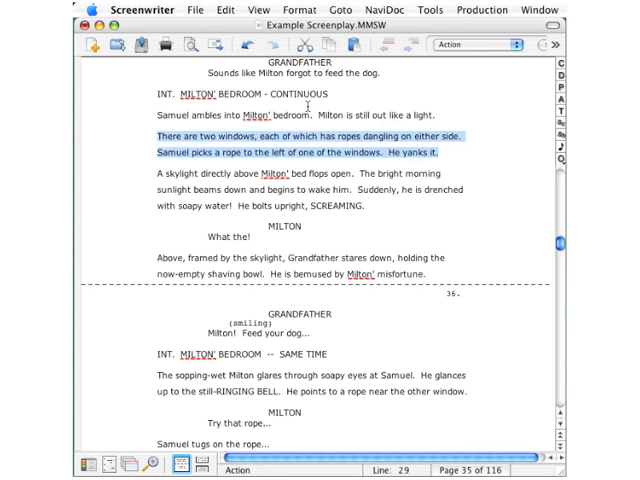
# Load element styles from the TV template '3rd Rock From the Sun.def' and continue loading them
pyautogui.click(304, 8)
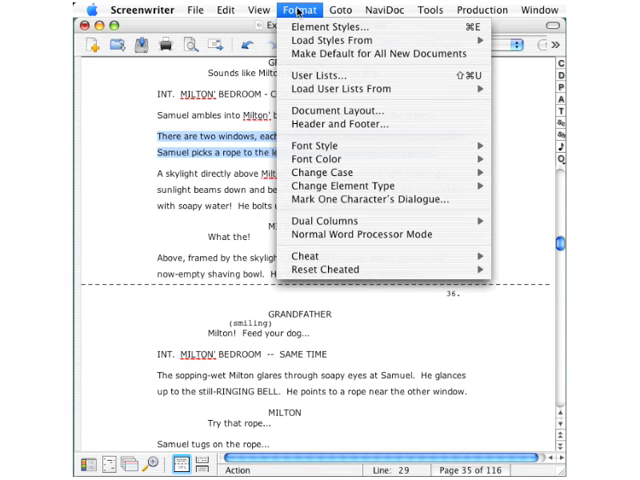
pyautogui.moveTo(330, 40)
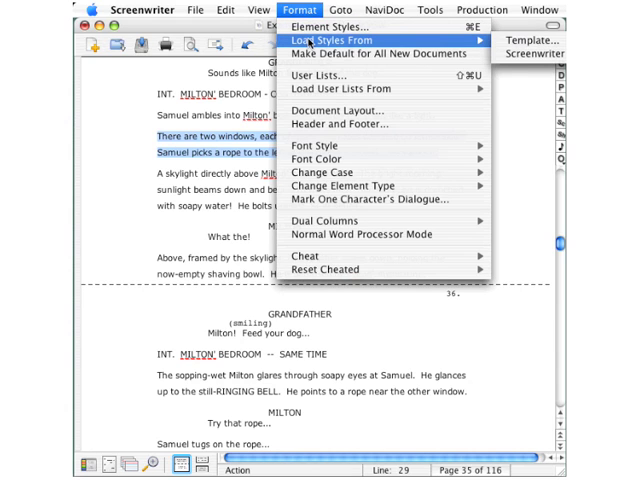
pyautogui.moveTo(456, 42)
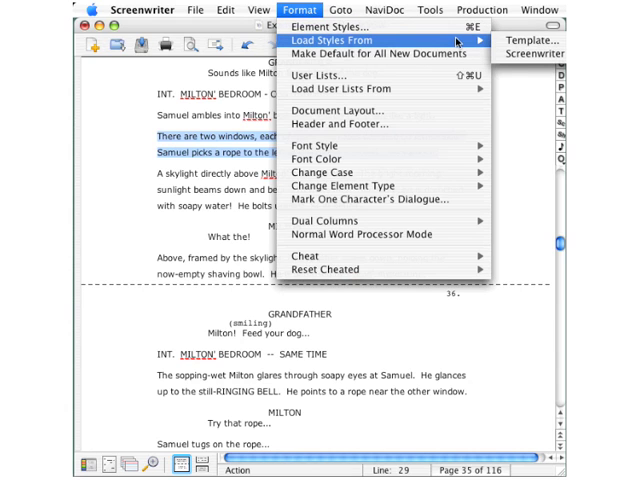
pyautogui.click(536, 40)
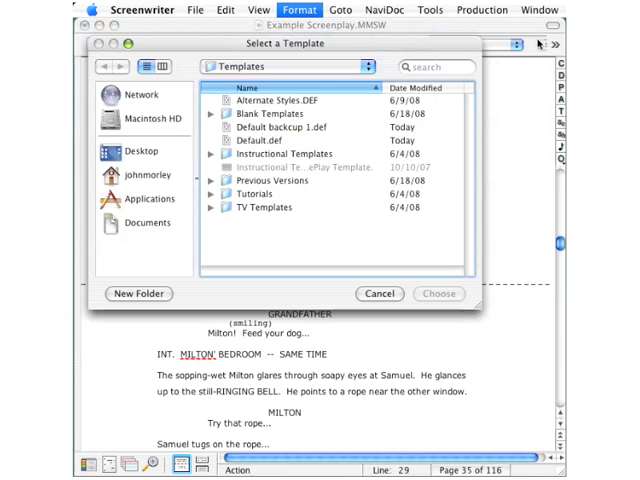
pyautogui.moveTo(360, 110)
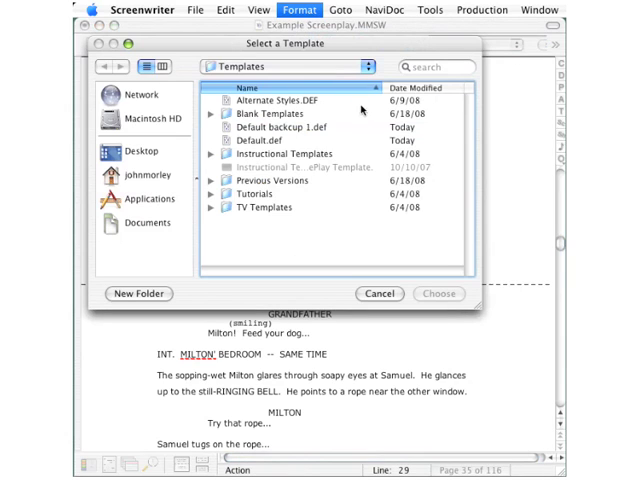
pyautogui.moveTo(282, 70)
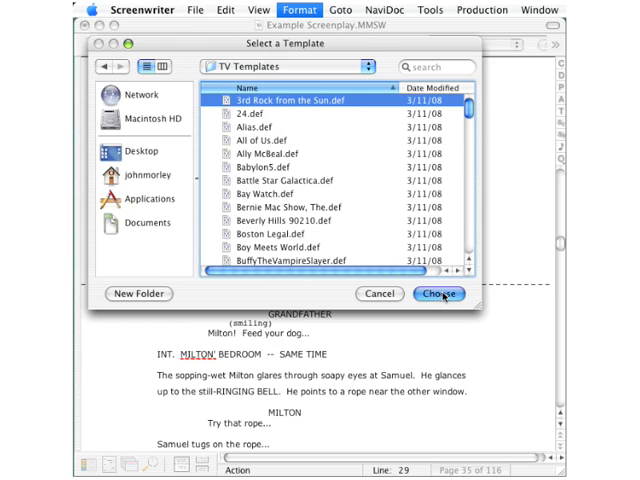
pyautogui.click(438, 292)
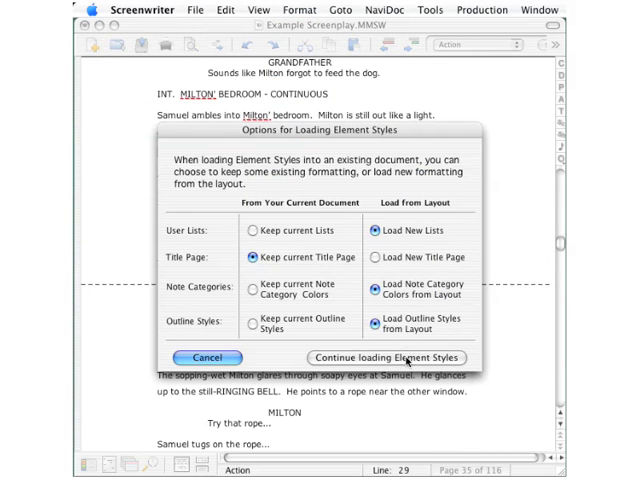
pyautogui.click(392, 356)
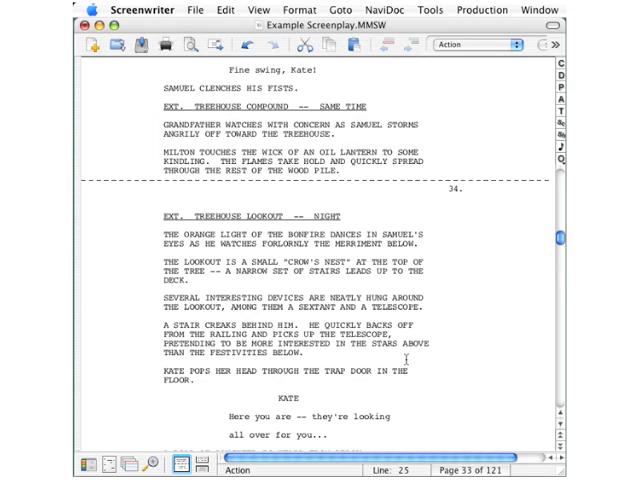